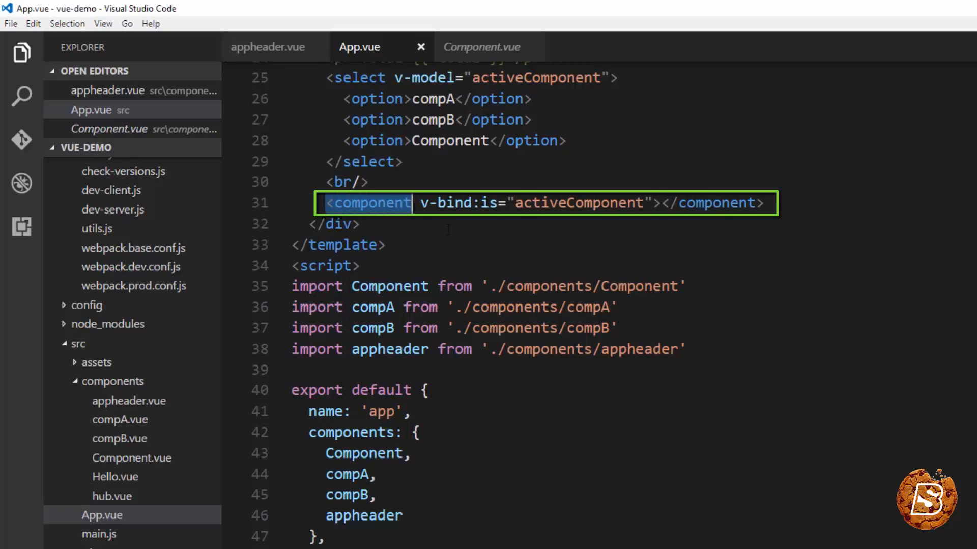
Highlight App.vue's component tag, its activeComponent binding and the registered components list
{"action": "left_click", "coordinate": [308, 224]}
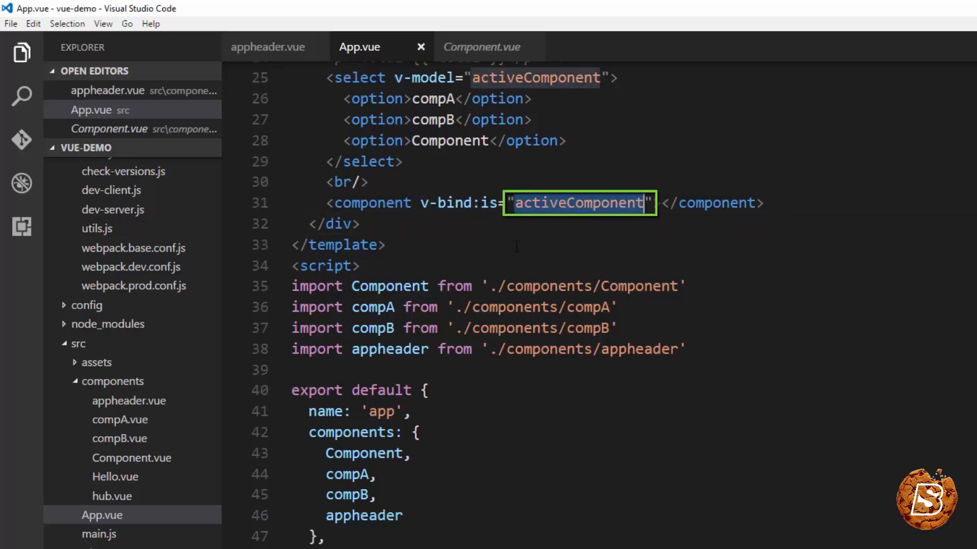
{"action": "double_click", "coordinate": [489, 202]}
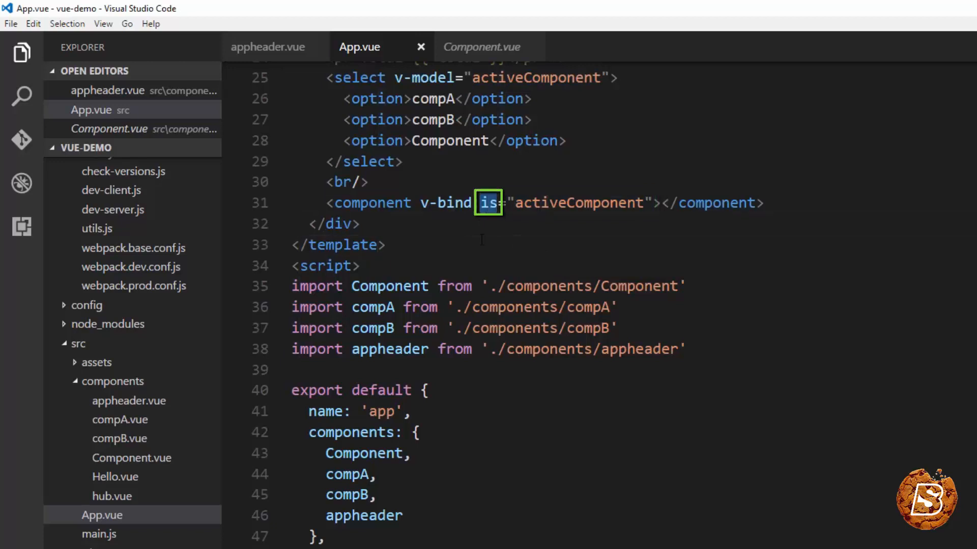
{"action": "mouse_move", "coordinate": [462, 227]}
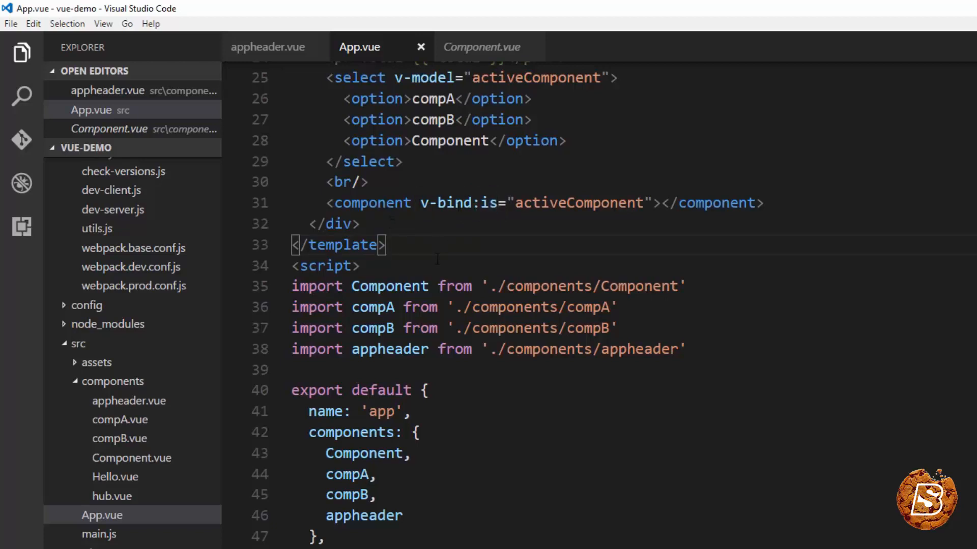
{"action": "double_click", "coordinate": [578, 203]}
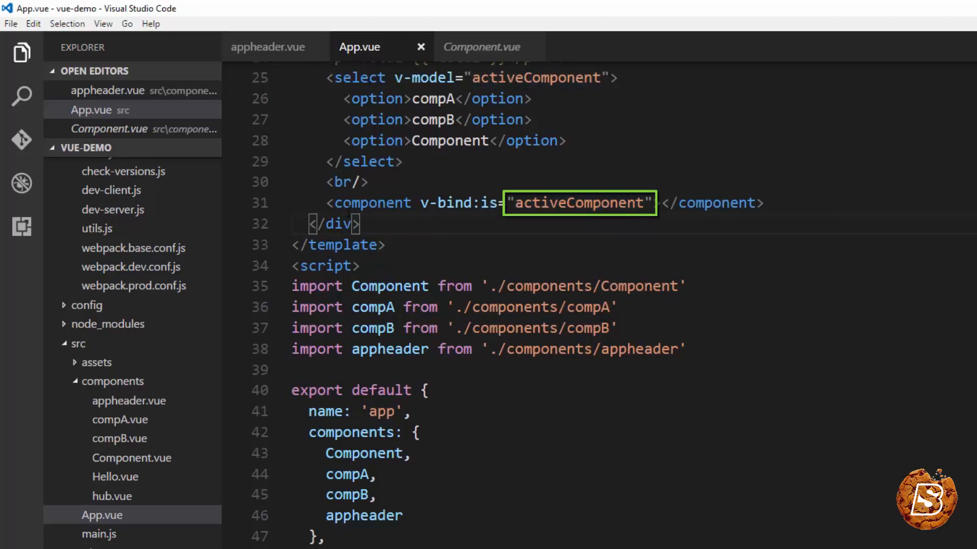
{"action": "double_click", "coordinate": [458, 203]}
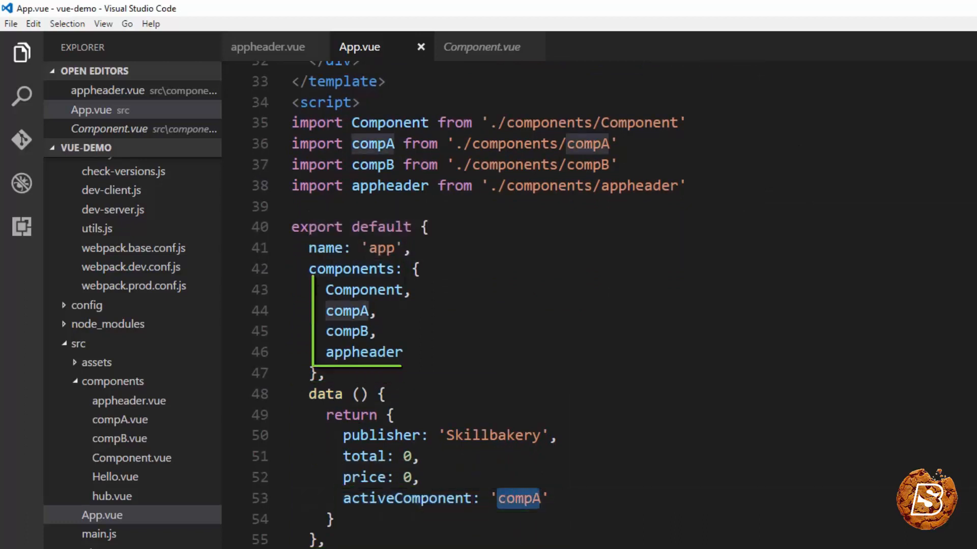
{"action": "left_click_drag", "start_coordinate": [326, 290], "coordinate": [402, 352]}
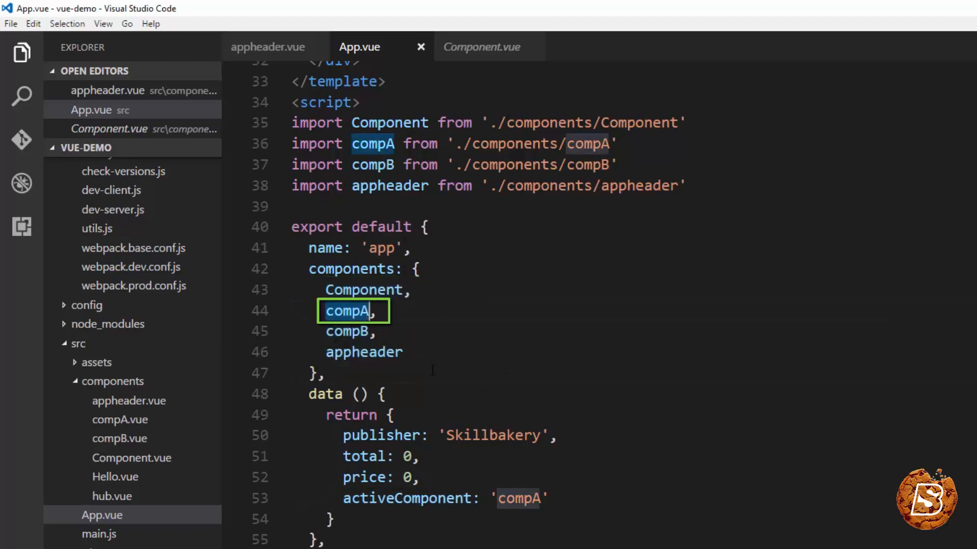
{"action": "left_click", "coordinate": [405, 499]}
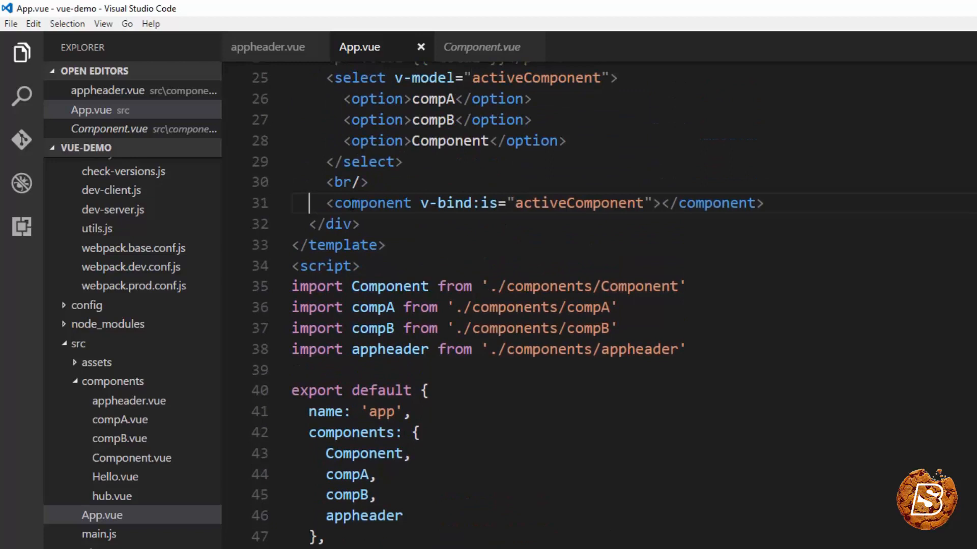
Select the compB option line, the is attribute, and the dynamic component's opening and closing tags
{"action": "triple_click", "coordinate": [537, 203]}
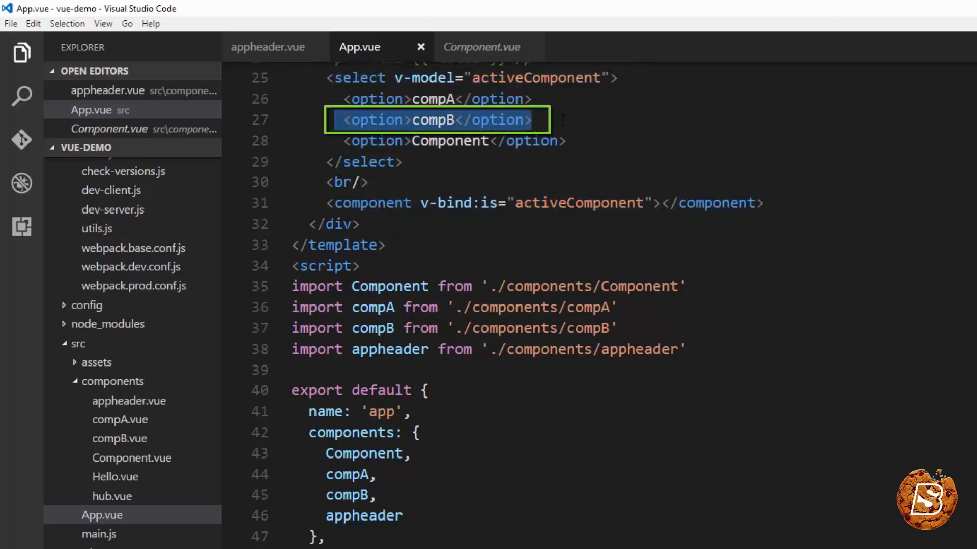
{"action": "double_click", "coordinate": [490, 203]}
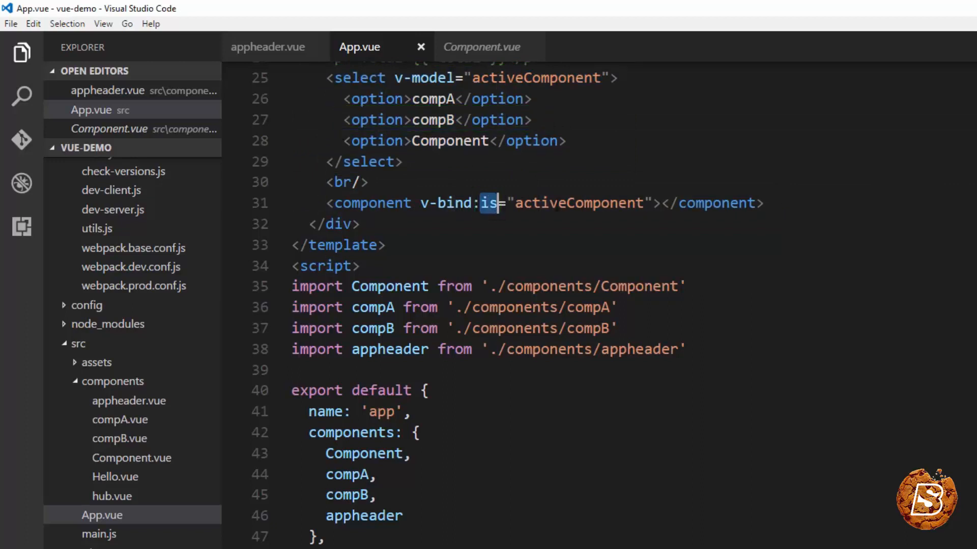
{"action": "double_click", "coordinate": [579, 203]}
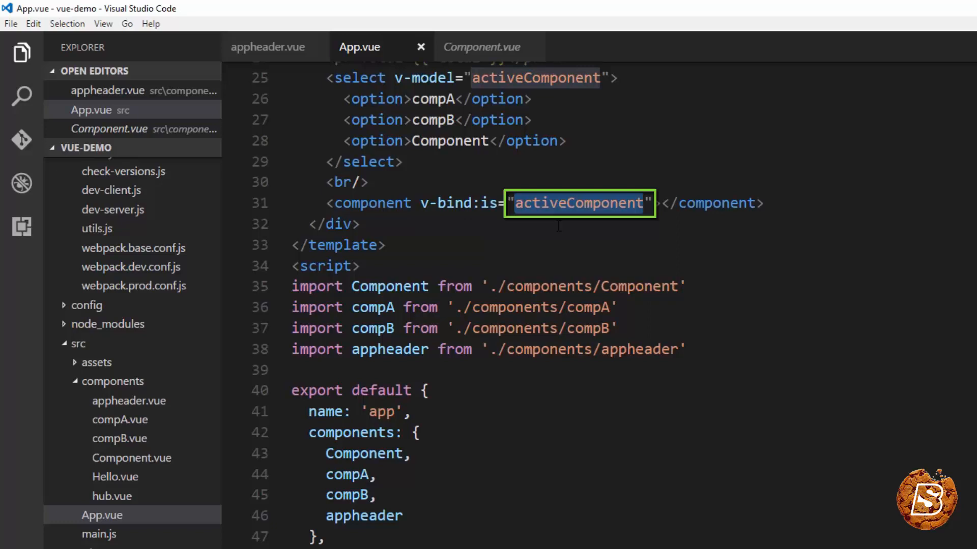
{"action": "double_click", "coordinate": [433, 99]}
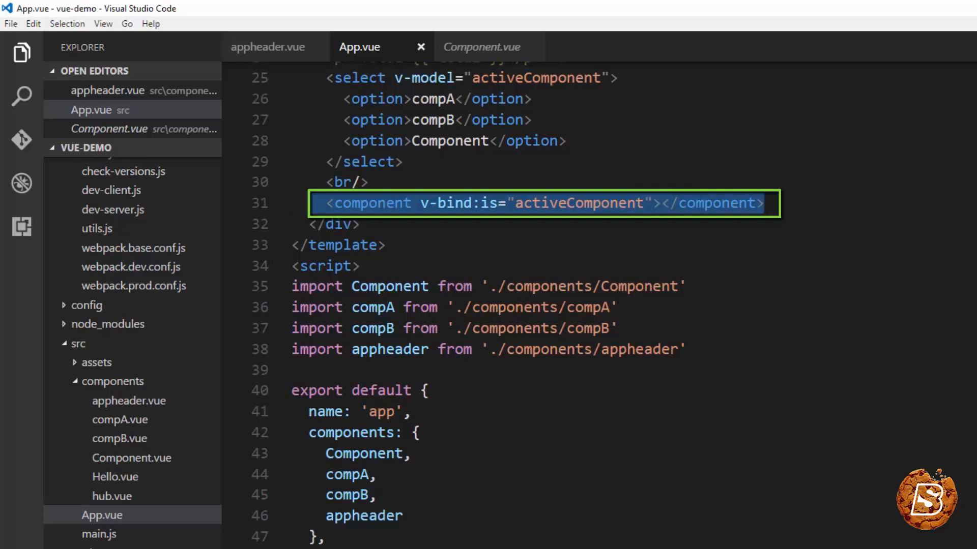
{"action": "left_click", "coordinate": [663, 203]}
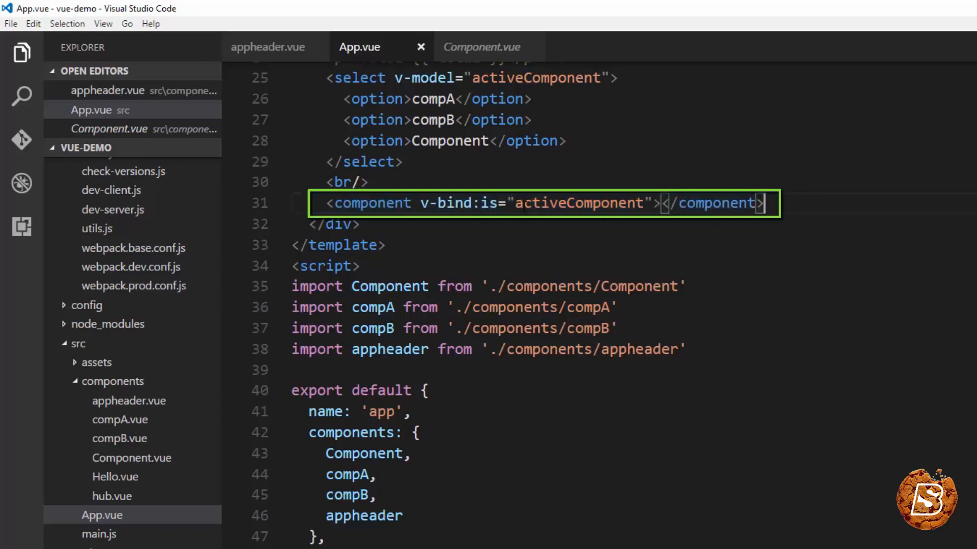
{"action": "double_click", "coordinate": [449, 141]}
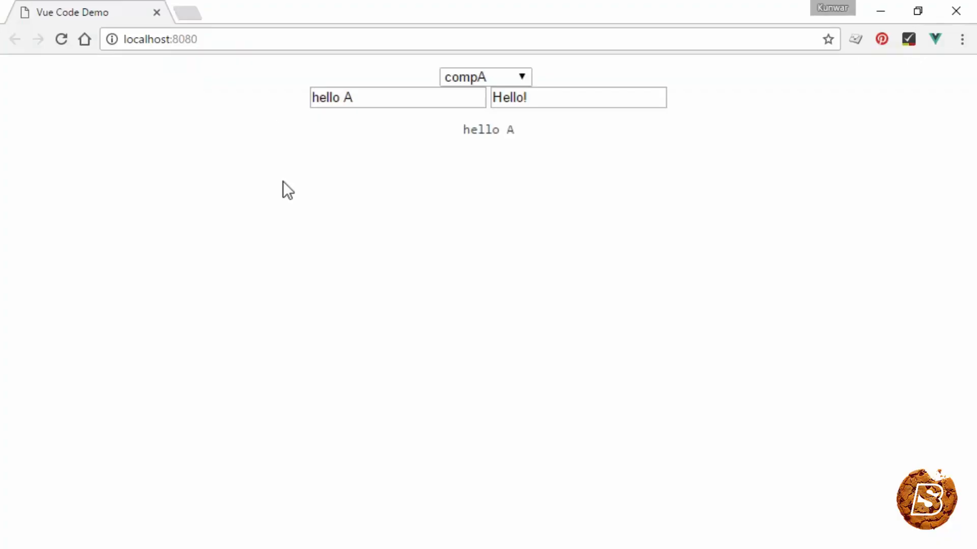
Switch the localhost:8080 demo dropdown to compB, then to Component, and scroll its output
{"action": "left_click", "coordinate": [505, 77]}
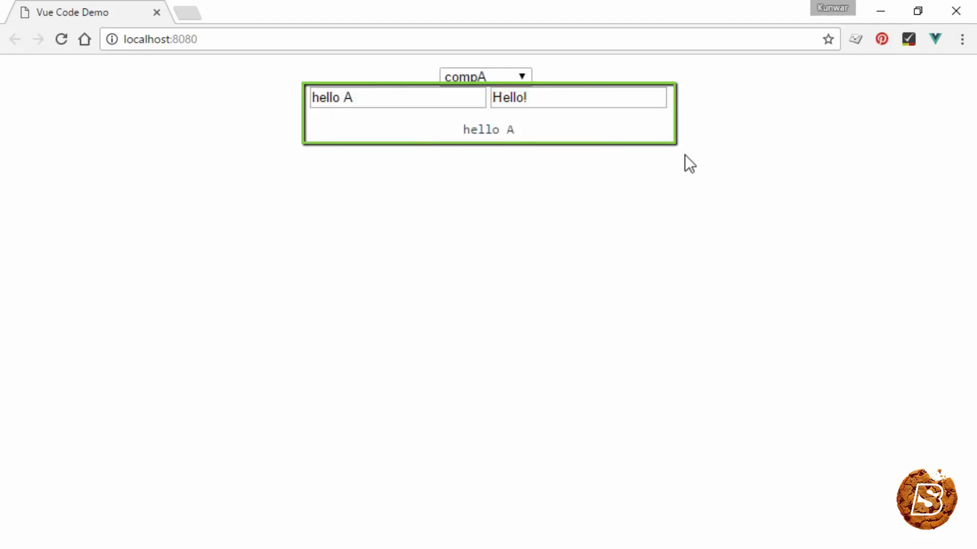
{"action": "left_click", "coordinate": [484, 76]}
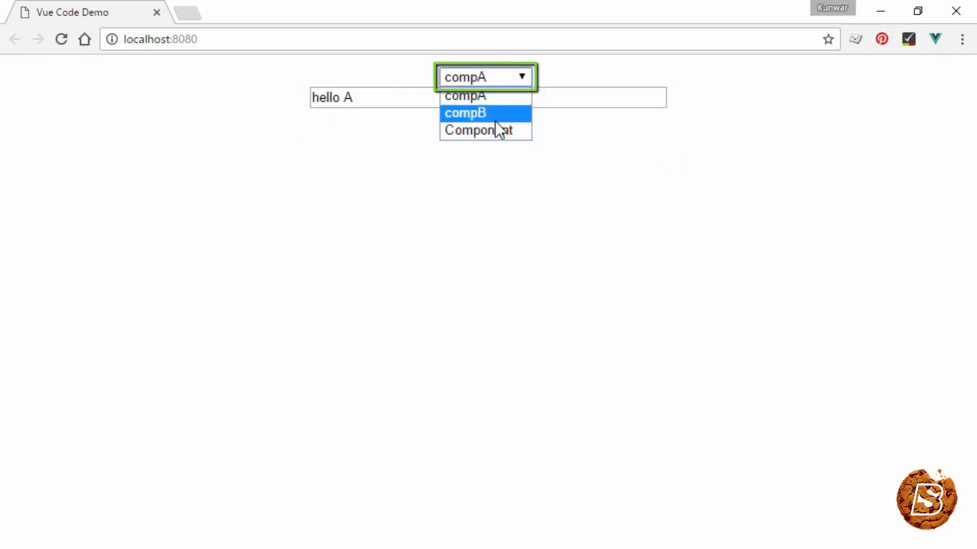
{"action": "left_click", "coordinate": [466, 112]}
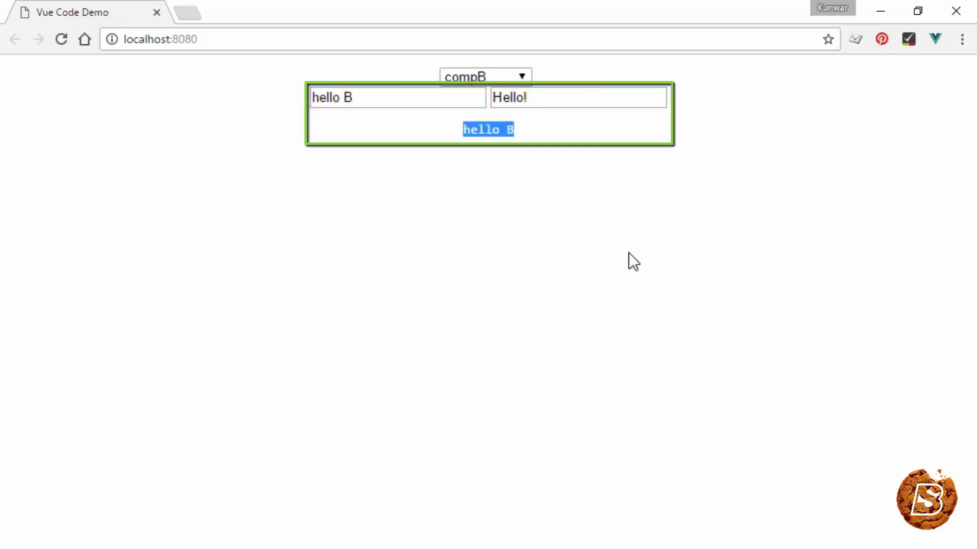
{"action": "left_click", "coordinate": [483, 76]}
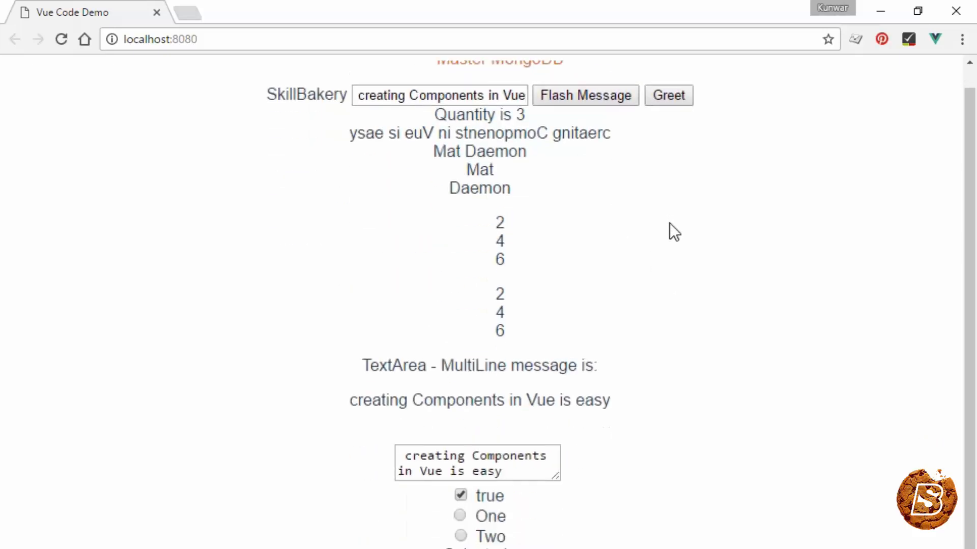
{"action": "scroll", "scroll_direction": "down", "scroll_amount": 3}
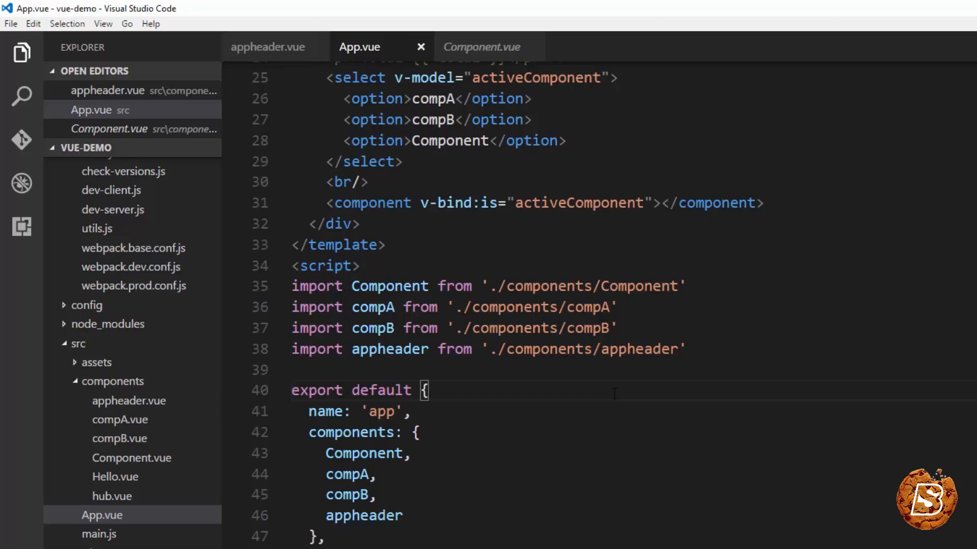
Insert <keep-alive> after the <br/> line and close it with </keep-alive>, then save App.vue
{"action": "left_click", "coordinate": [348, 182]}
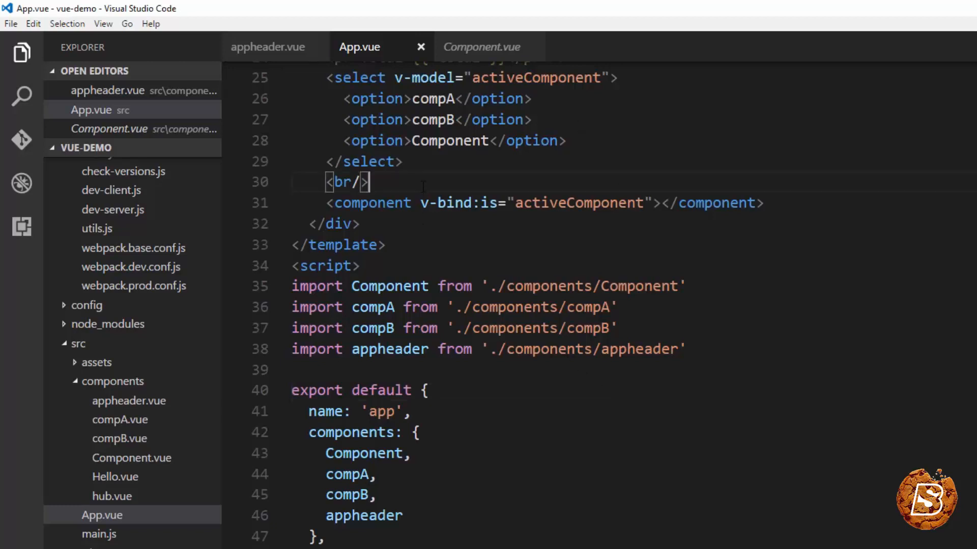
{"action": "key", "text": "Enter"}
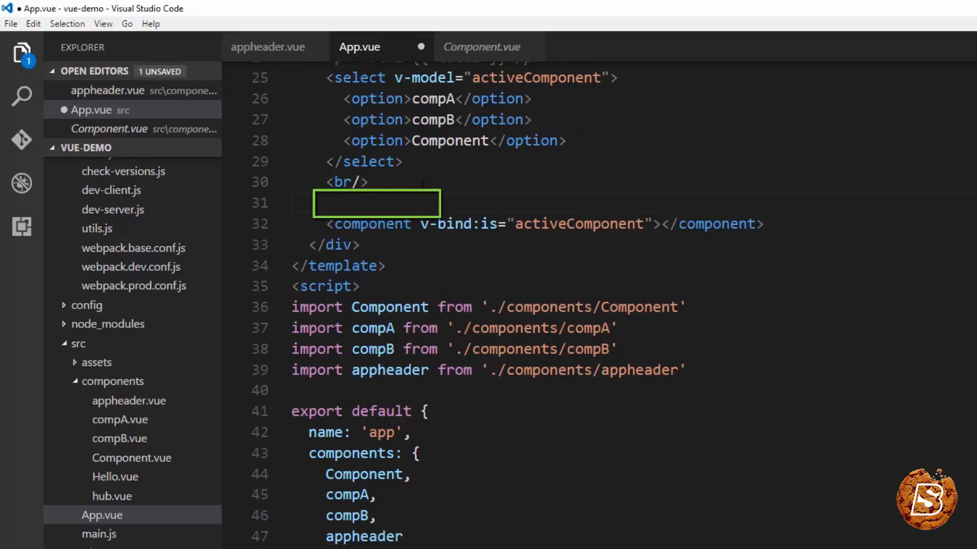
{"action": "type", "text": "<"}
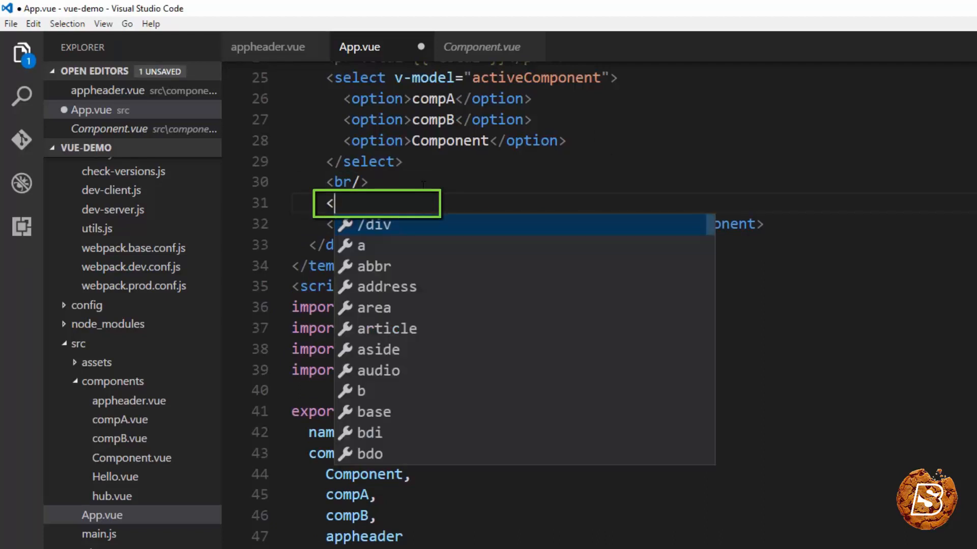
{"action": "type", "text": "keep"}
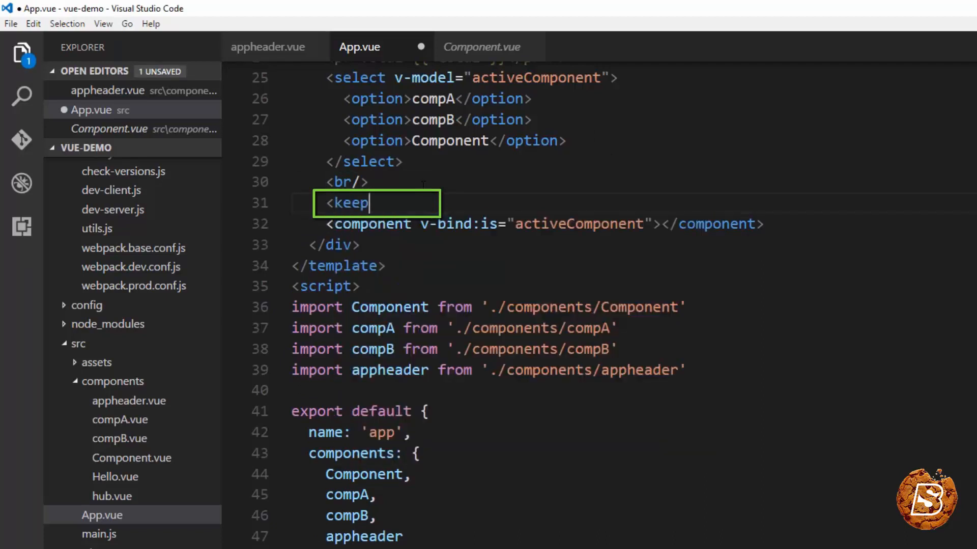
{"action": "type", "text": "-alive"}
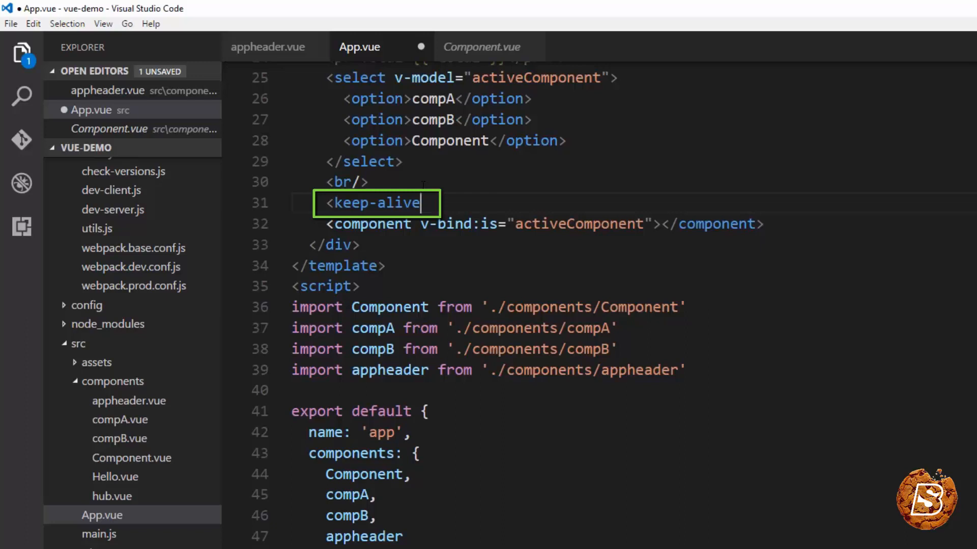
{"action": "type", "text": ">"}
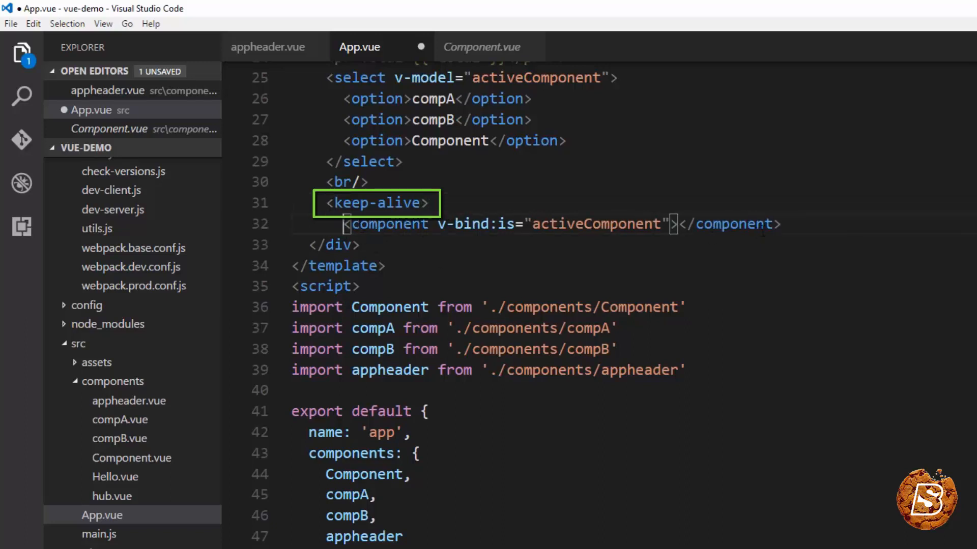
{"action": "type", "text": "</"}
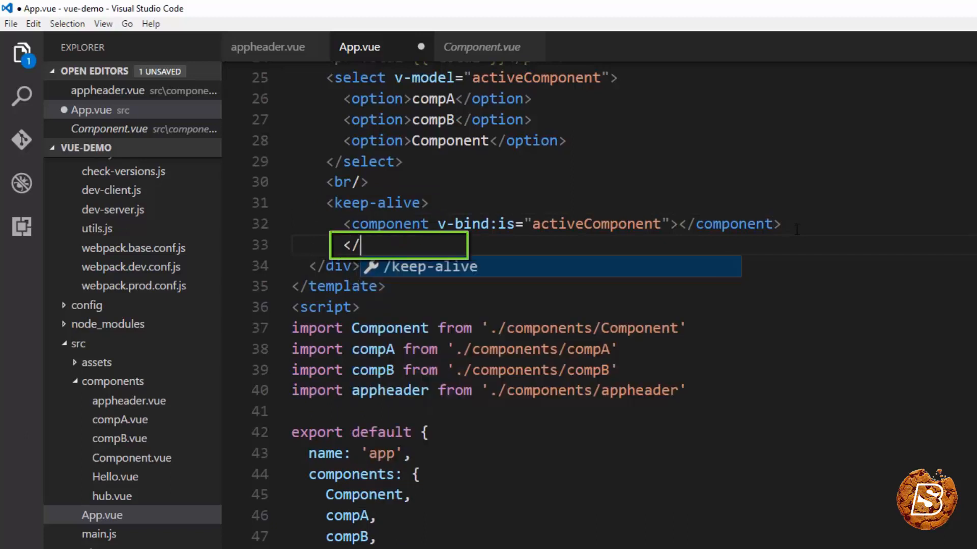
{"action": "type", "text": "keep-alive>"}
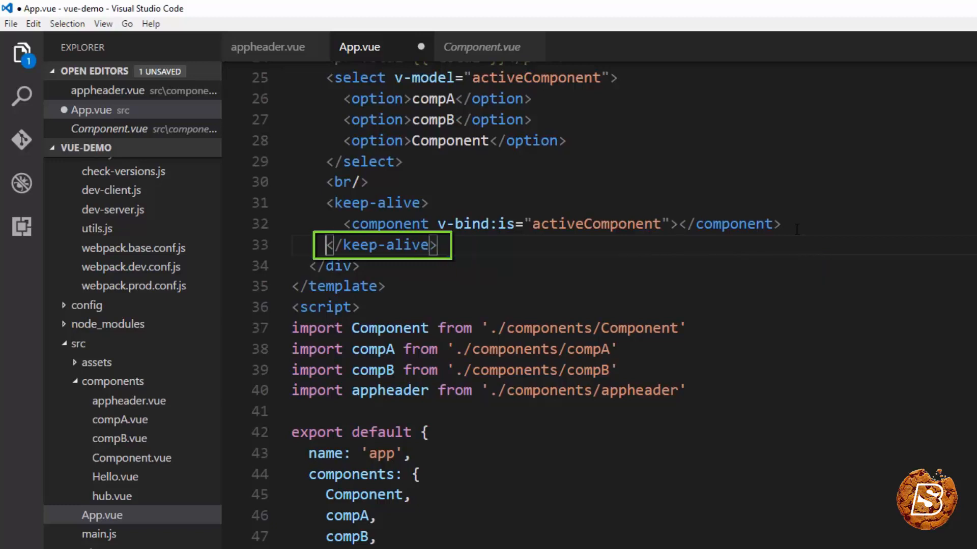
{"action": "key", "text": "ctrl+s"}
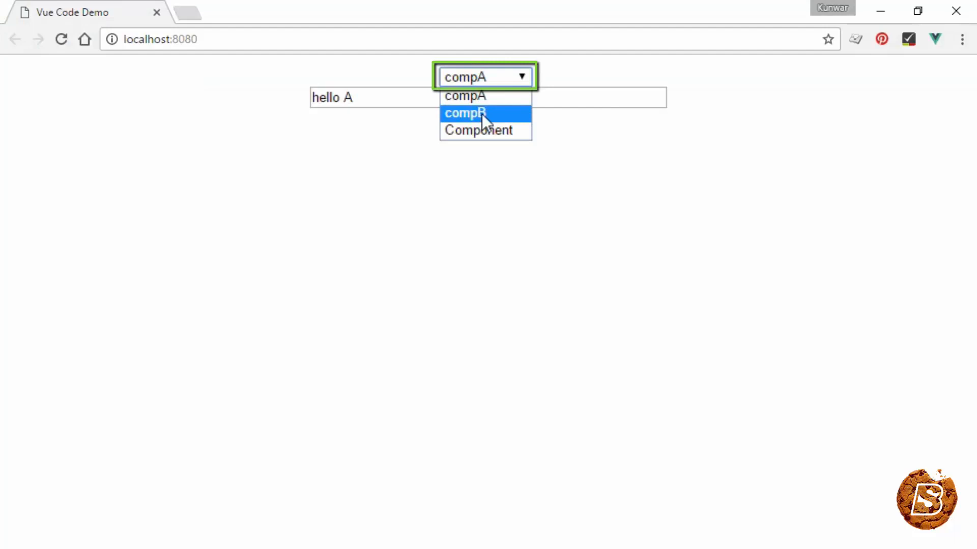
Pick compB, then Component, from the demo page's dropdown with keep-alive active
{"action": "left_click", "coordinate": [473, 112]}
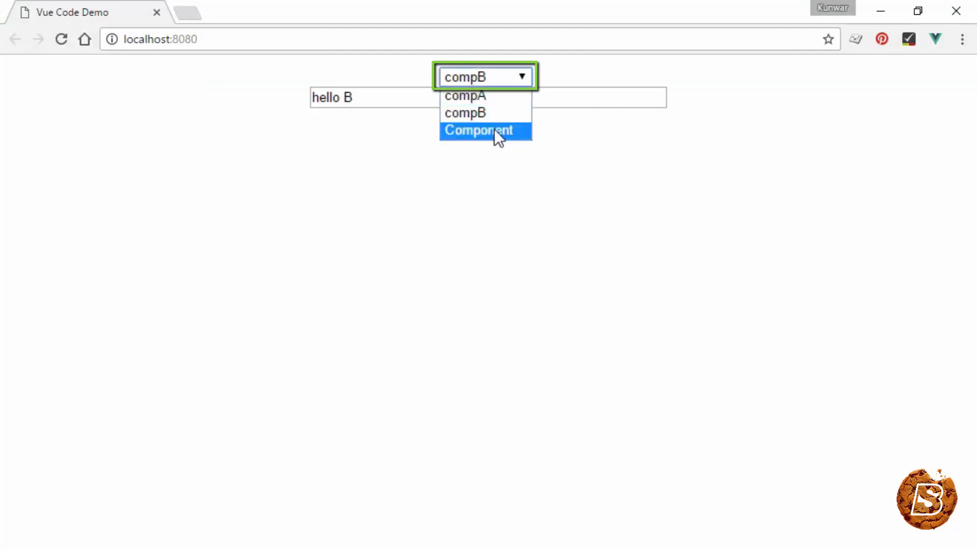
{"action": "left_click", "coordinate": [479, 131]}
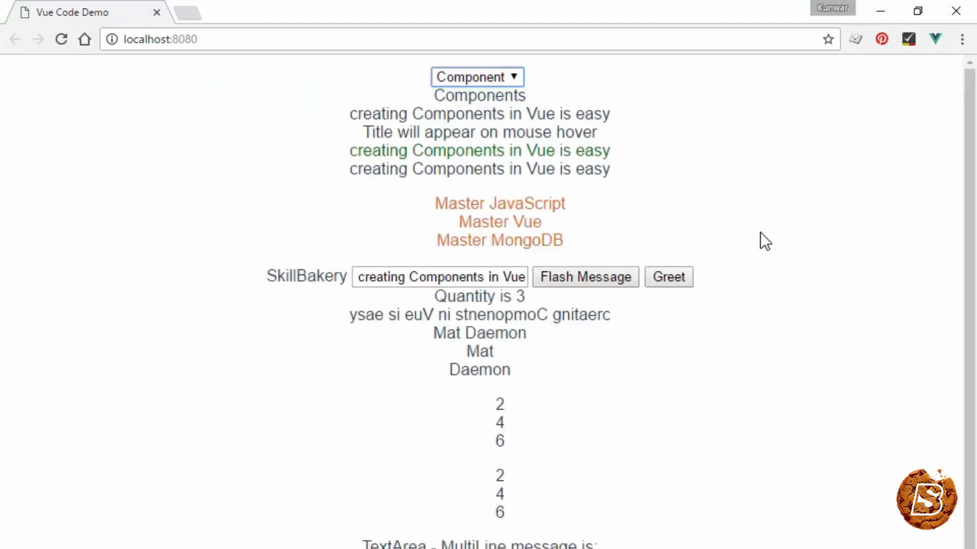